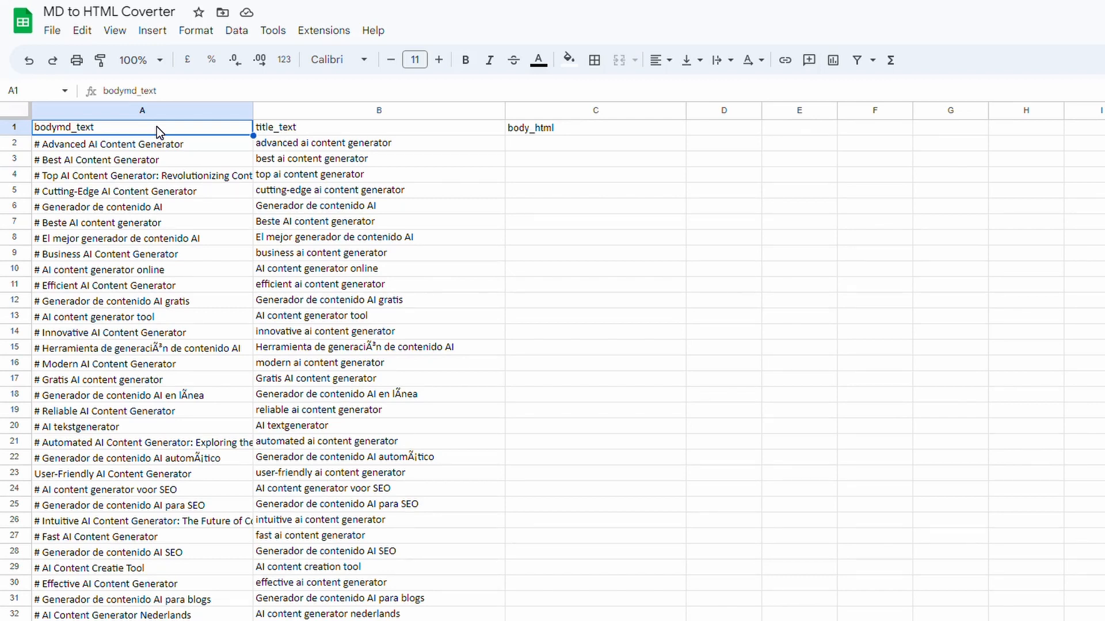
Step: Convert the markdown '# convert markdown to html' to an h1 and view it in Preview
click(141, 144)
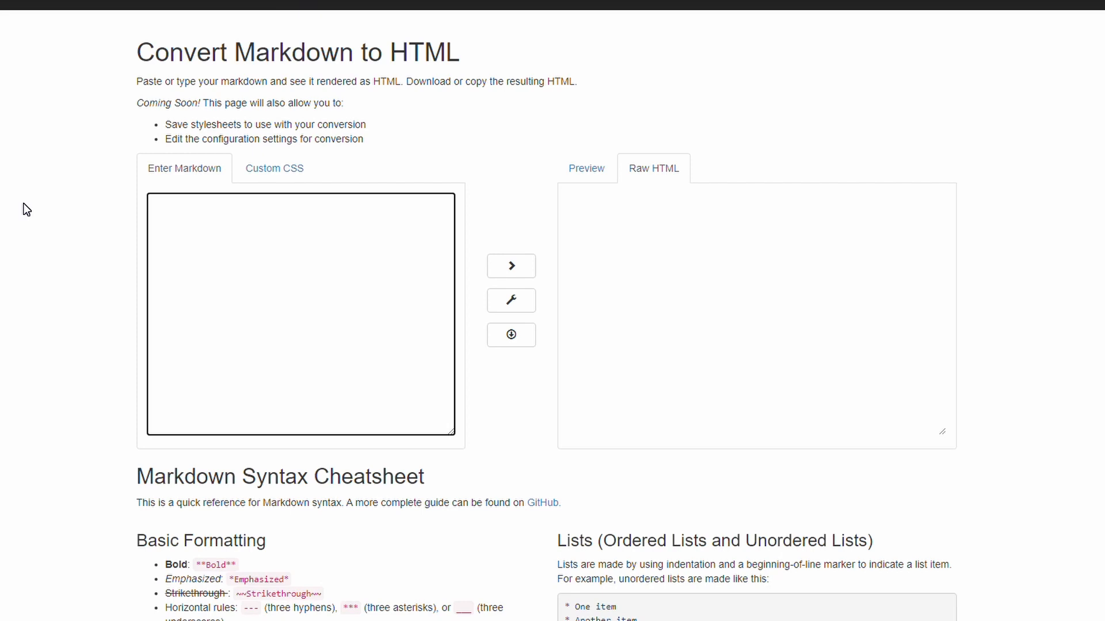
text(# convert markdown to html)
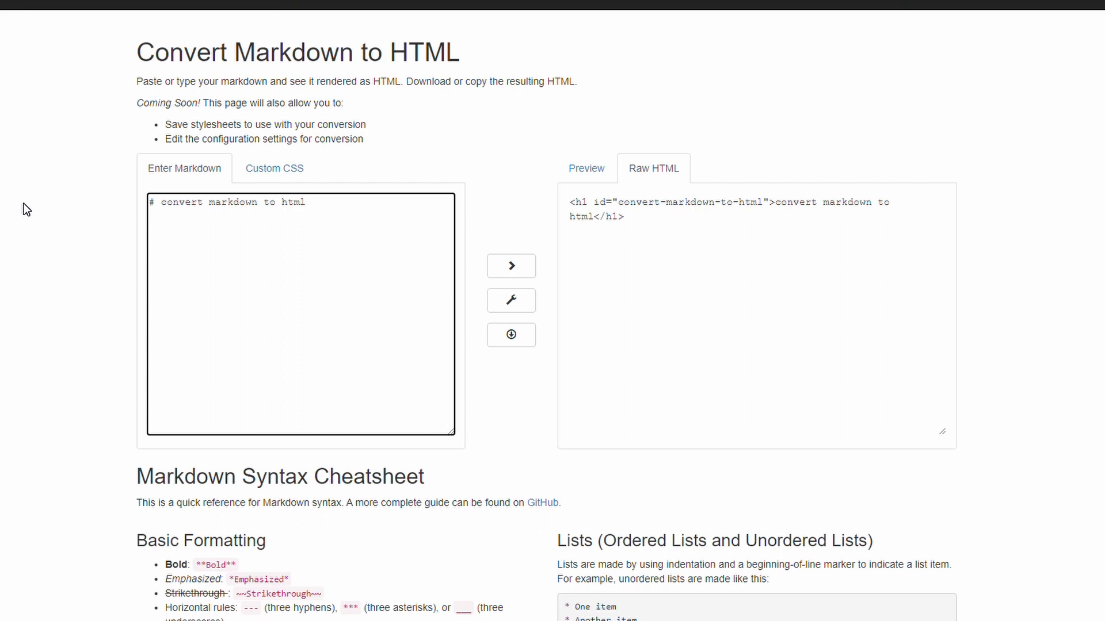
click(301, 203)
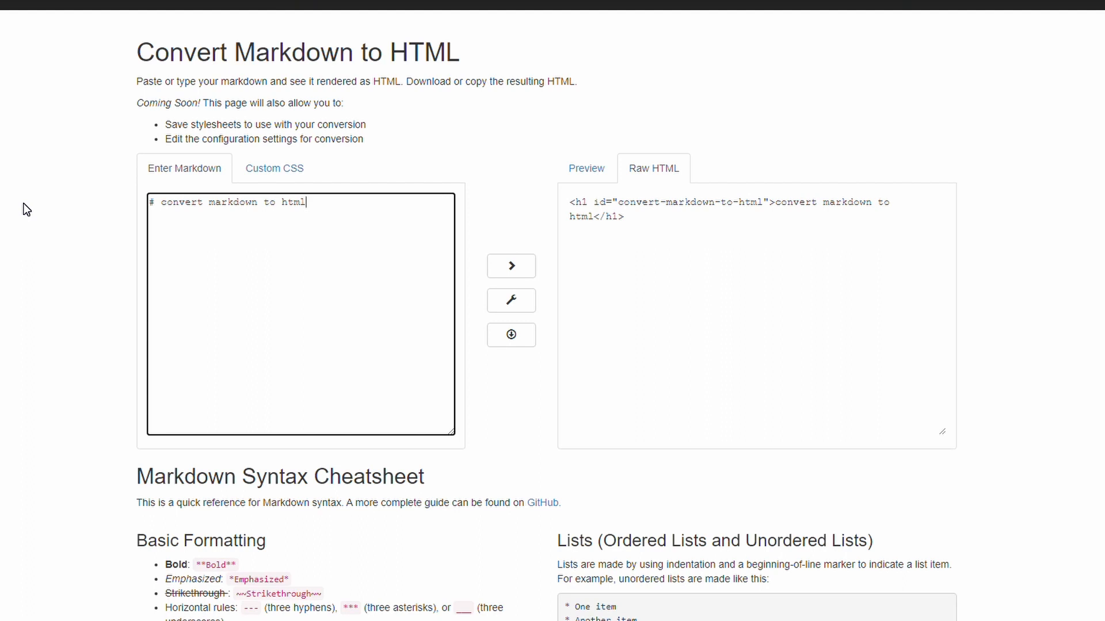
mouse_move(557, 148)
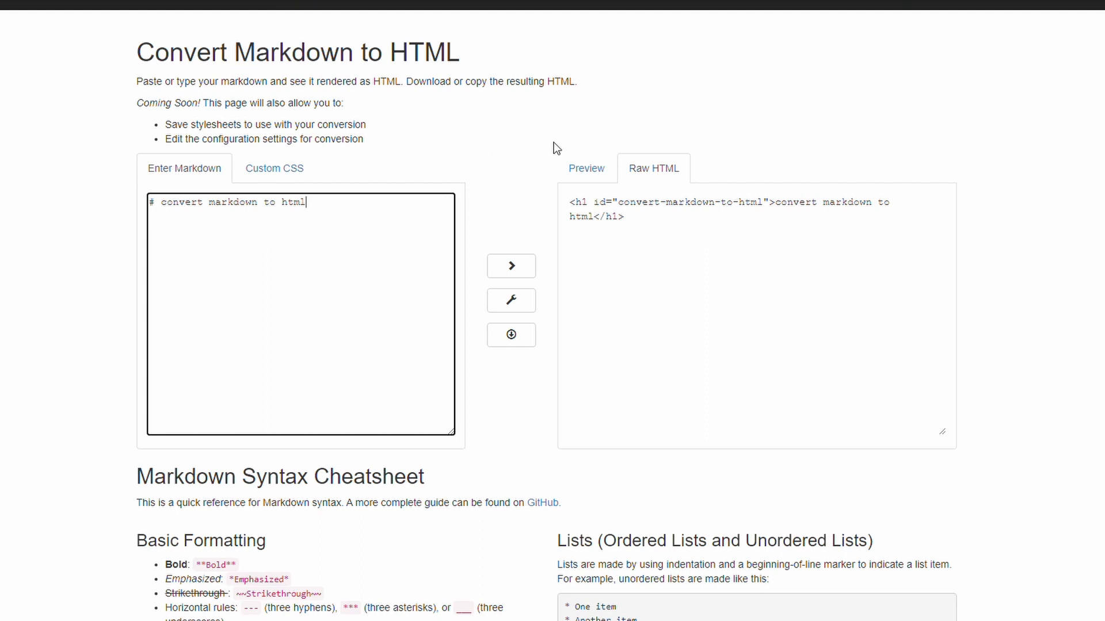
click(585, 168)
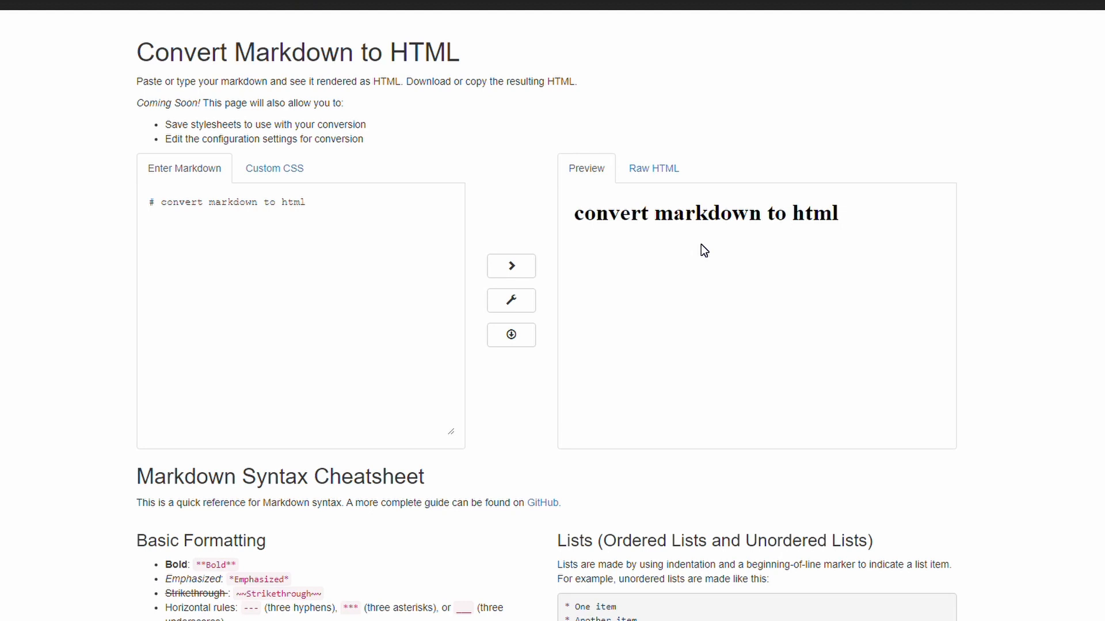
mouse_move(796, 254)
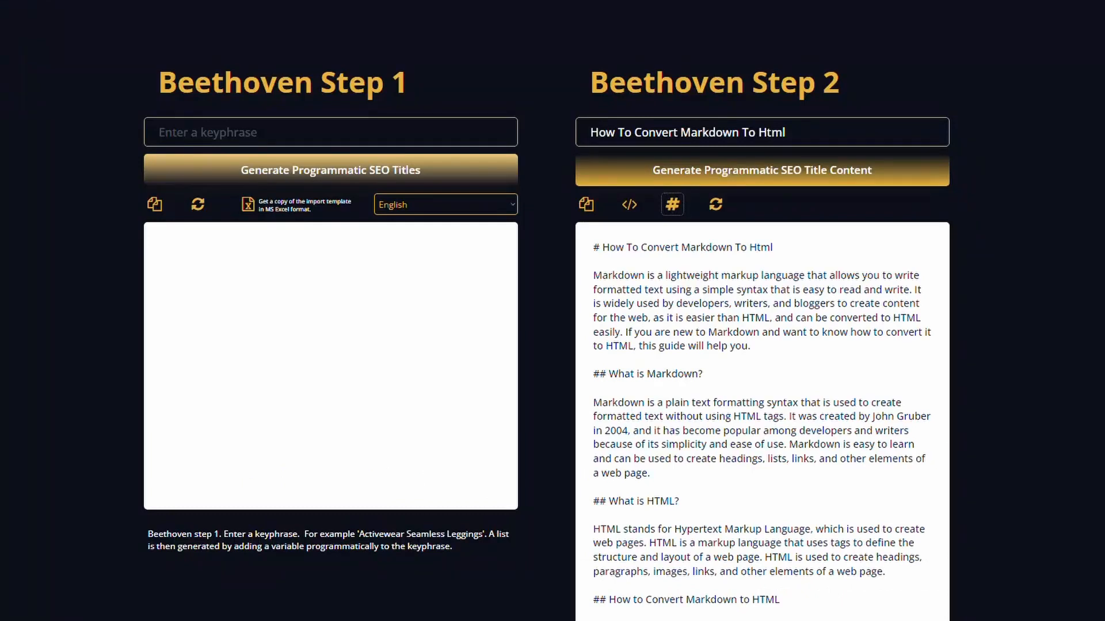
mouse_move(550, 307)
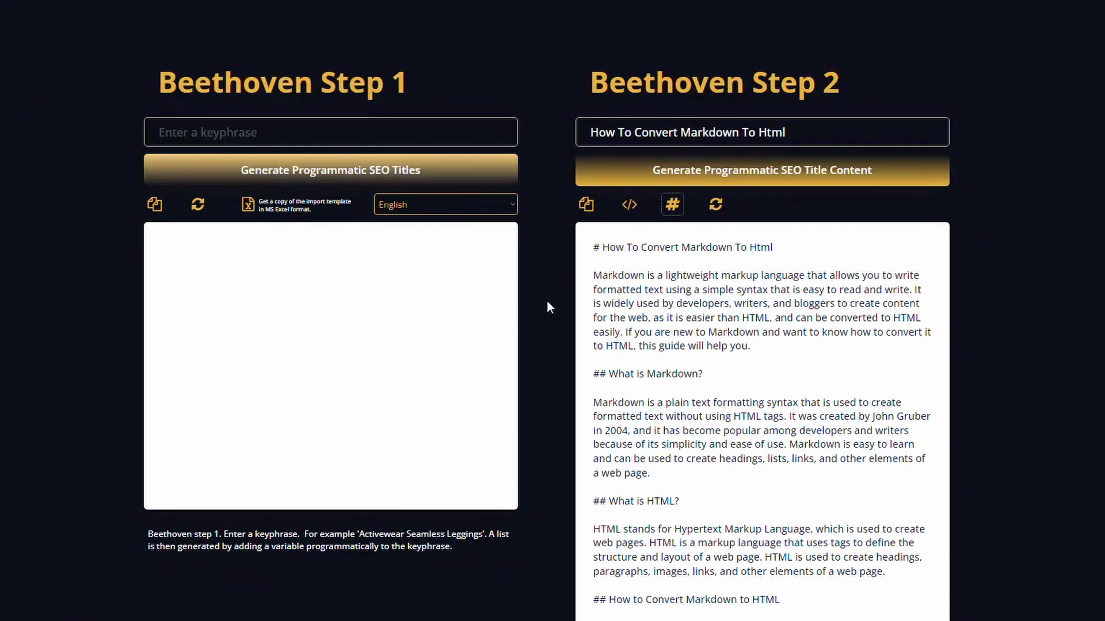
mouse_move(554, 287)
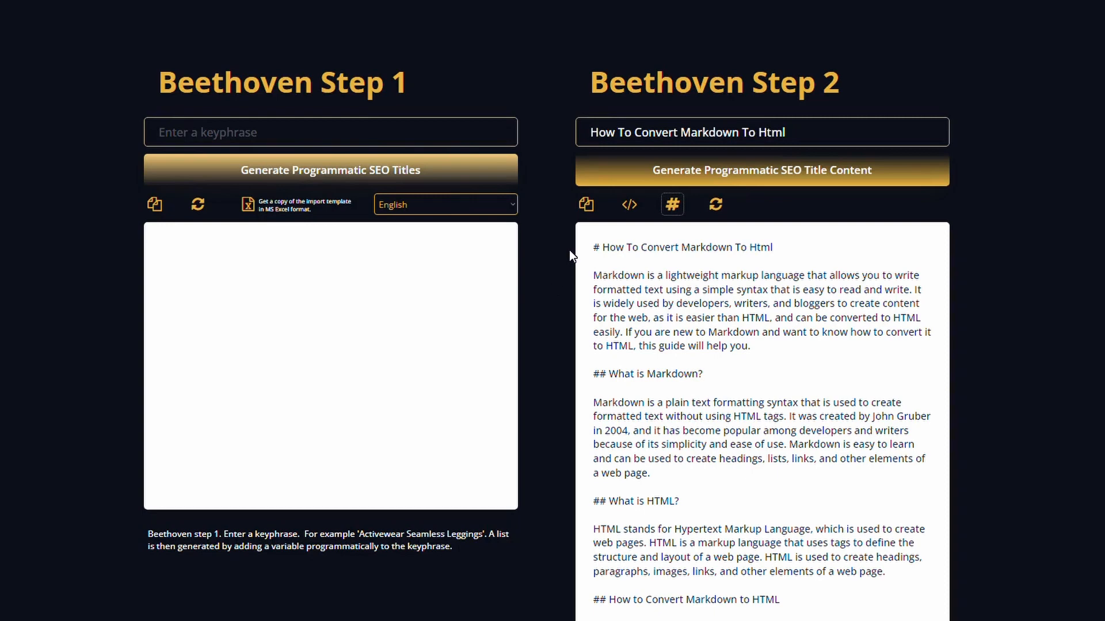
mouse_move(619, 239)
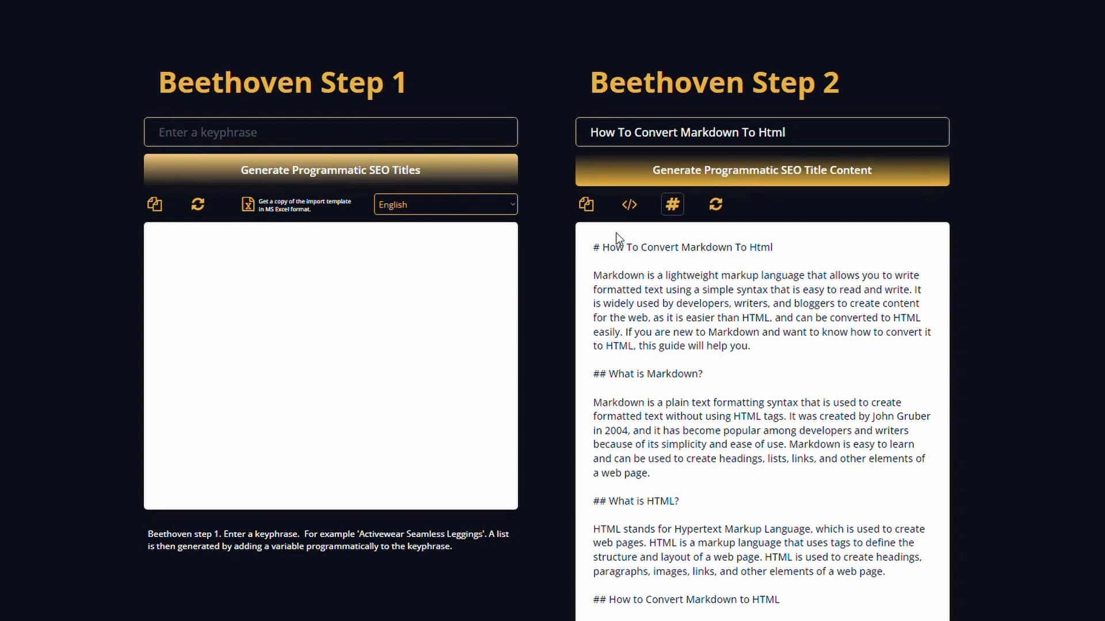
Step: Display the 'How To Convert Markdown To Html' article as HTML code
click(628, 205)
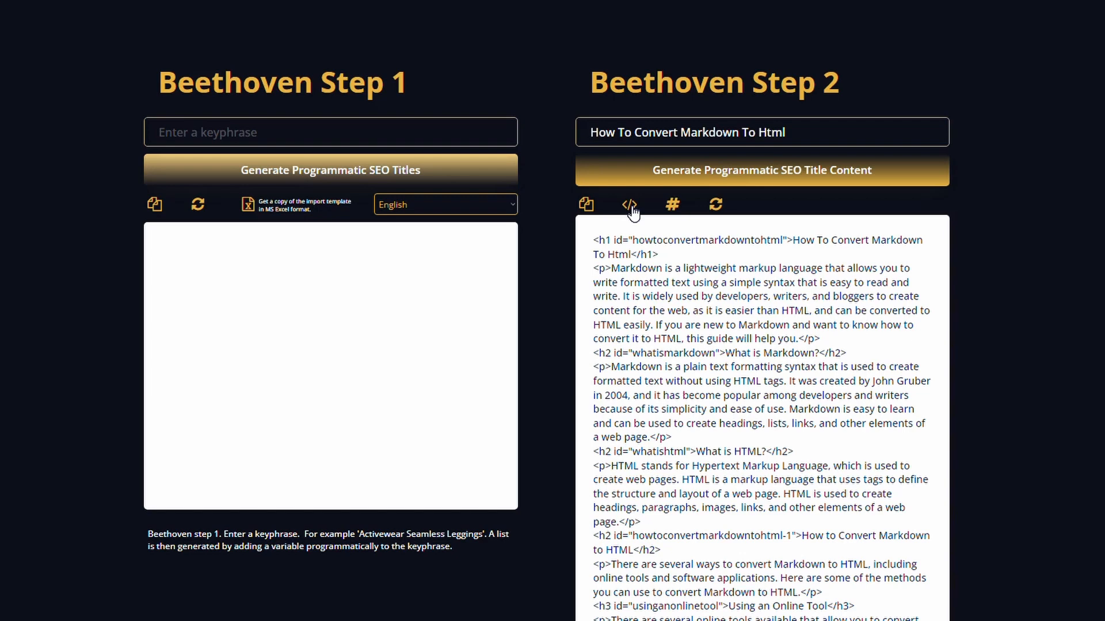
click(671, 205)
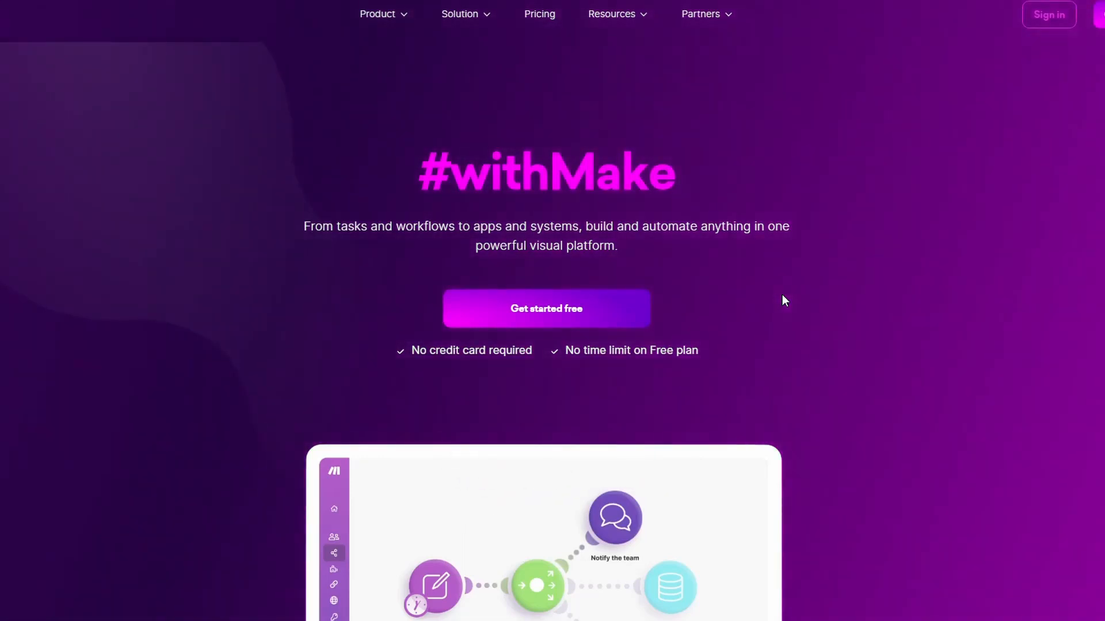
Step: Review the Google Sheets MD to HTML scenario and go back to All scenarios
scroll(down, 3)
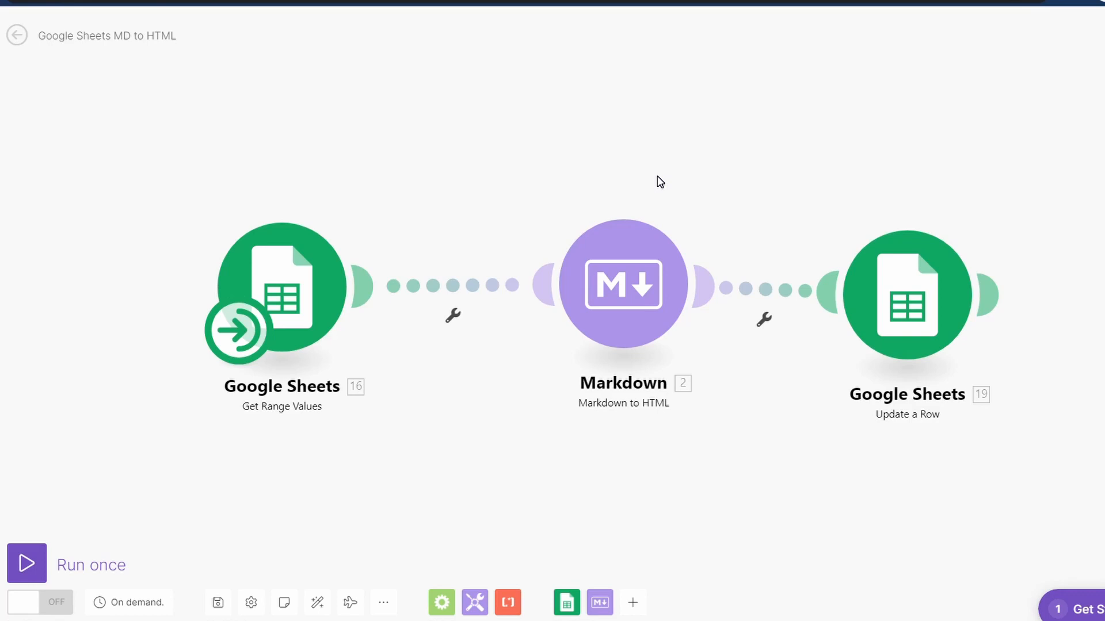
mouse_move(907, 184)
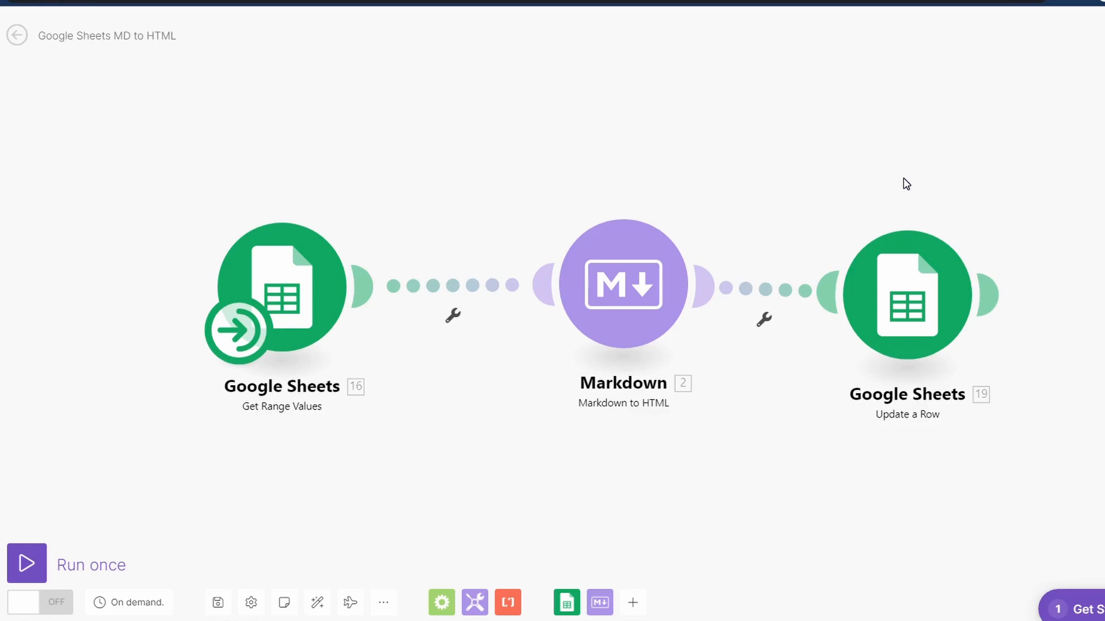
mouse_move(953, 203)
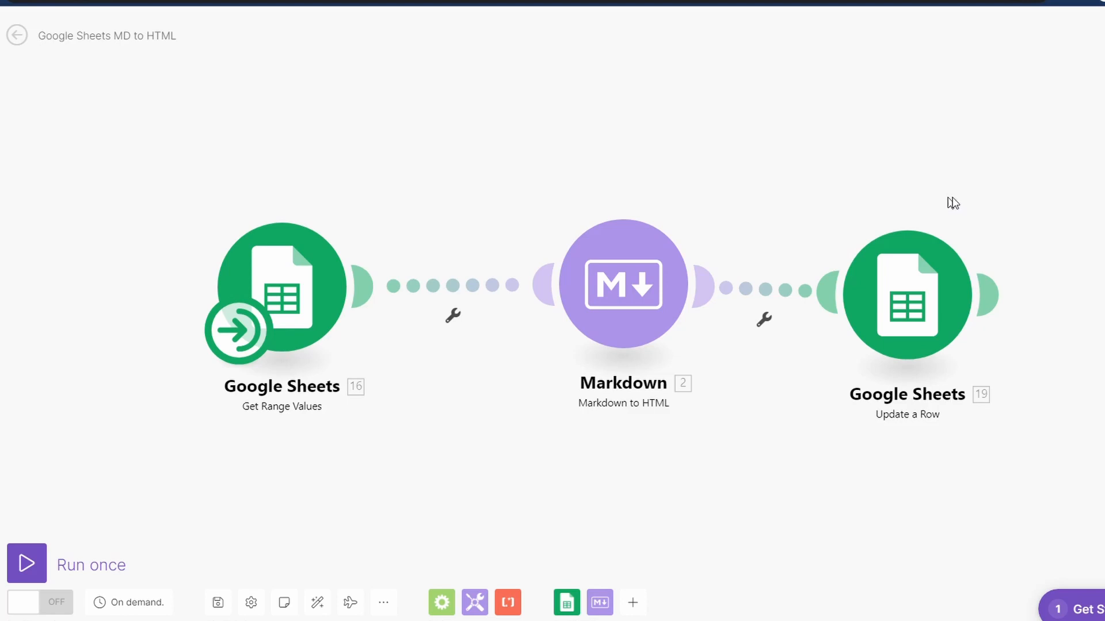
mouse_move(502, 198)
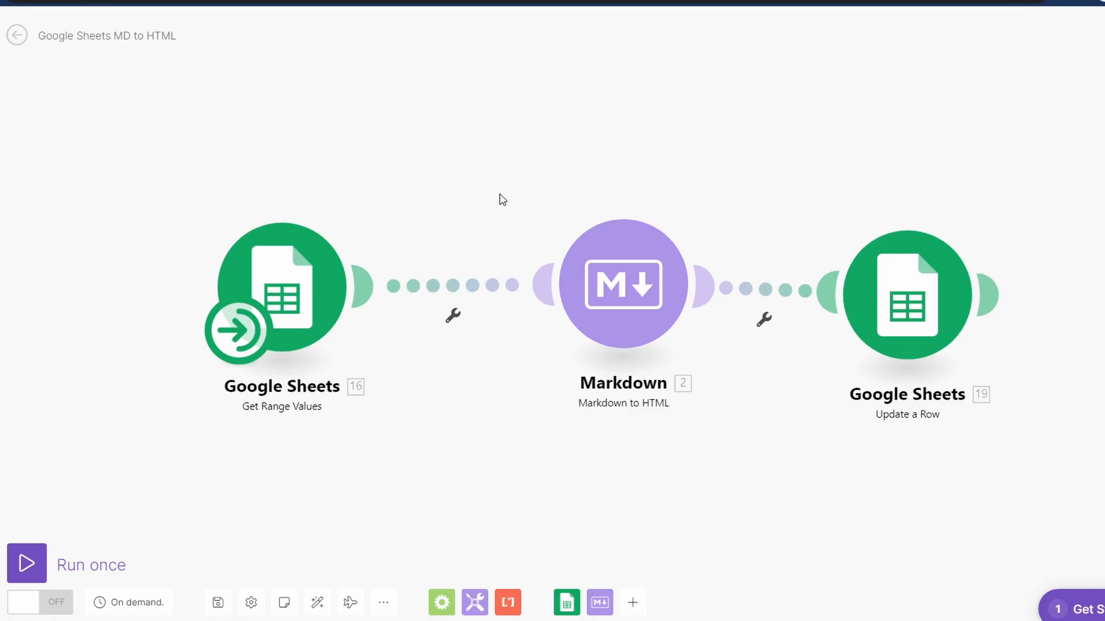
click(16, 36)
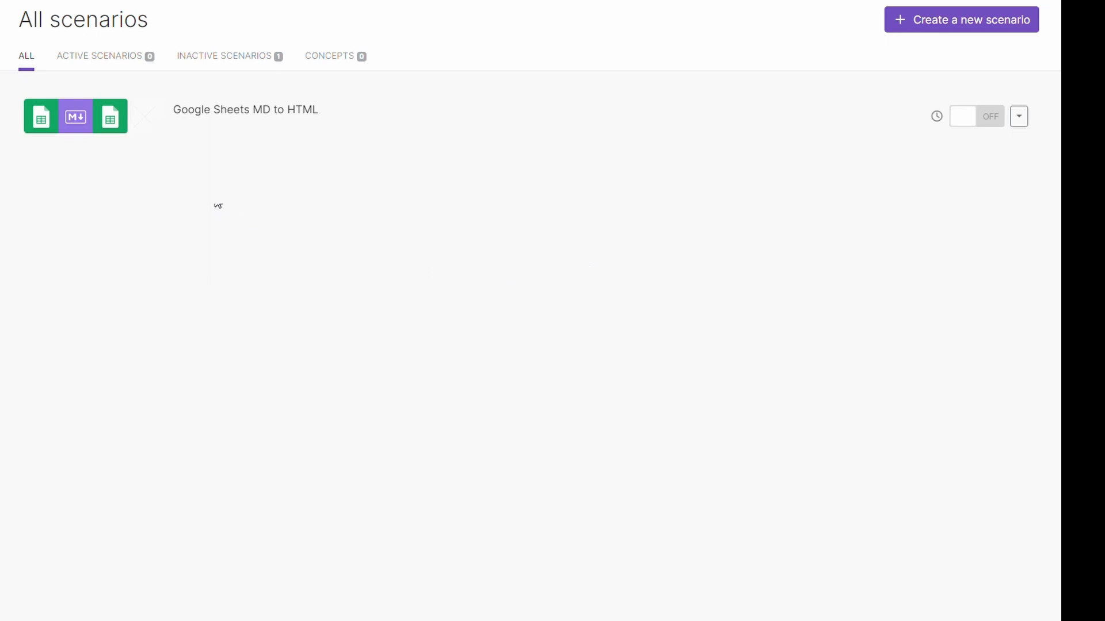
Step: Create a scenario linking Google Sheets Get Range Values to a Markdown to HTML module
click(960, 19)
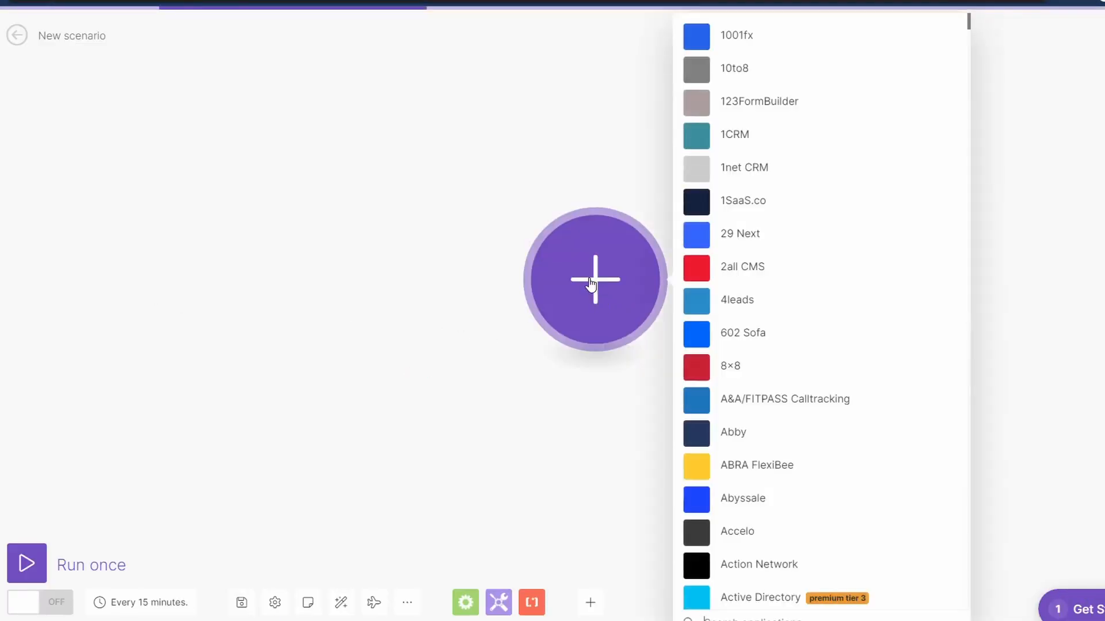
scroll(down, 3)
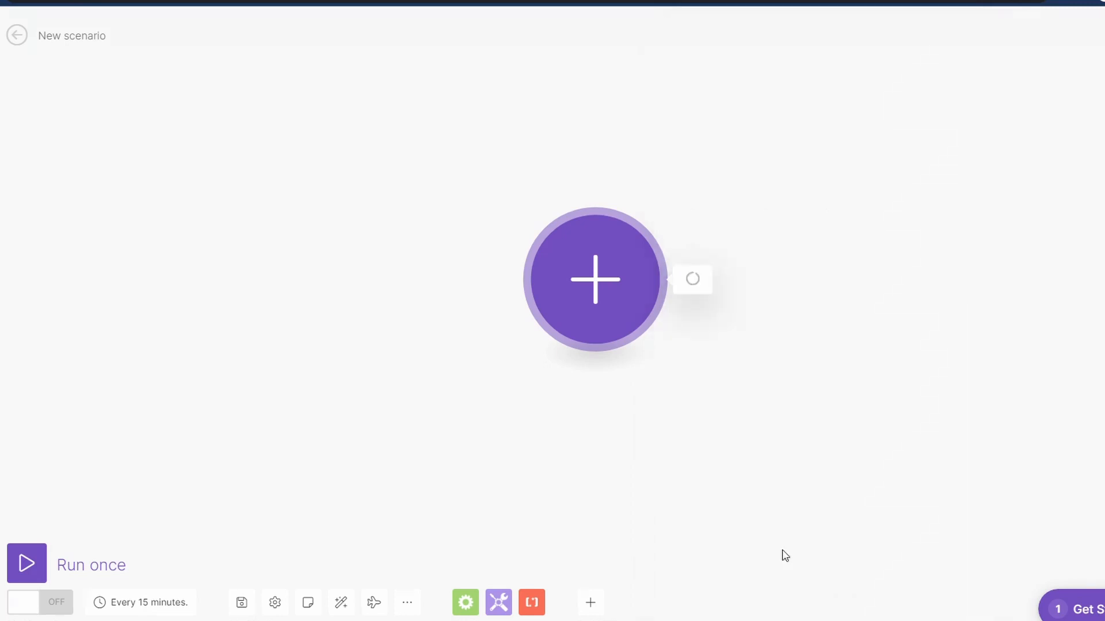
click(594, 279)
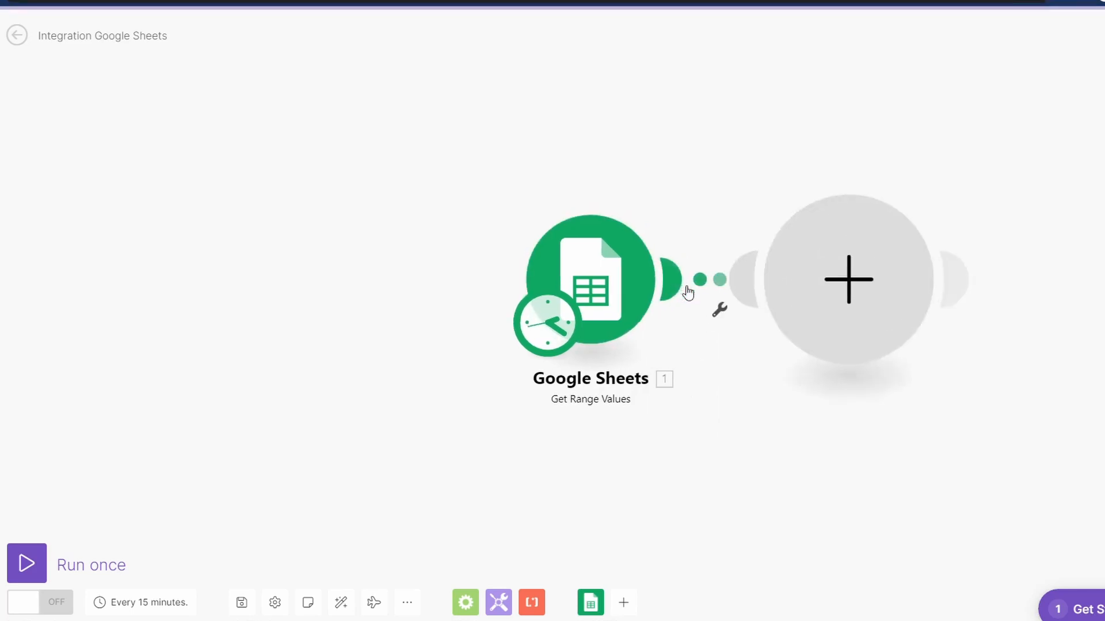
click(848, 279)
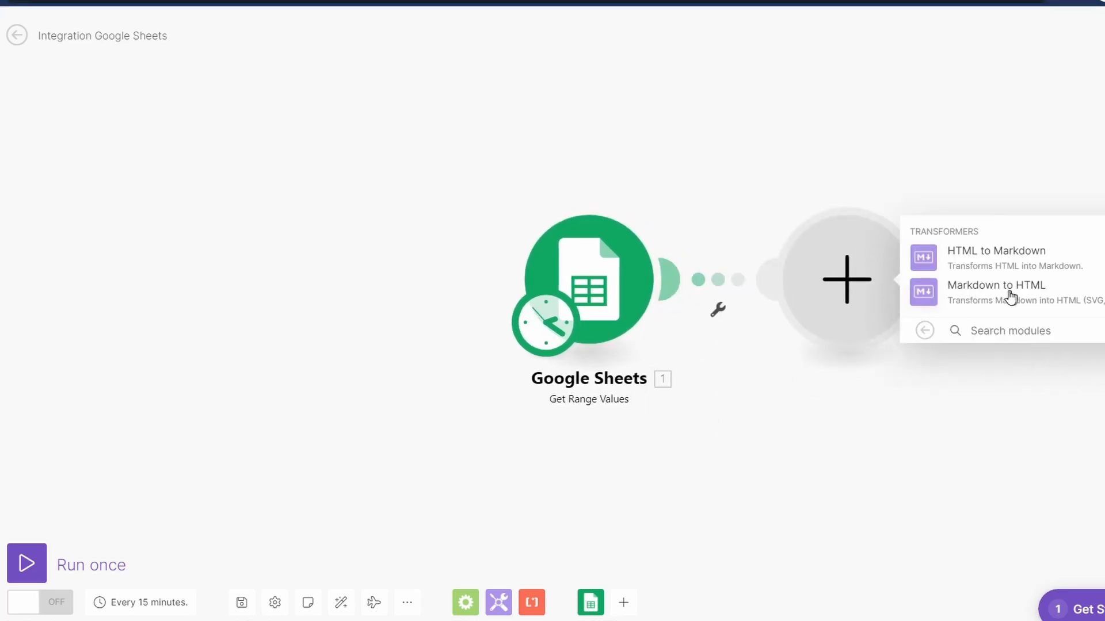
click(996, 286)
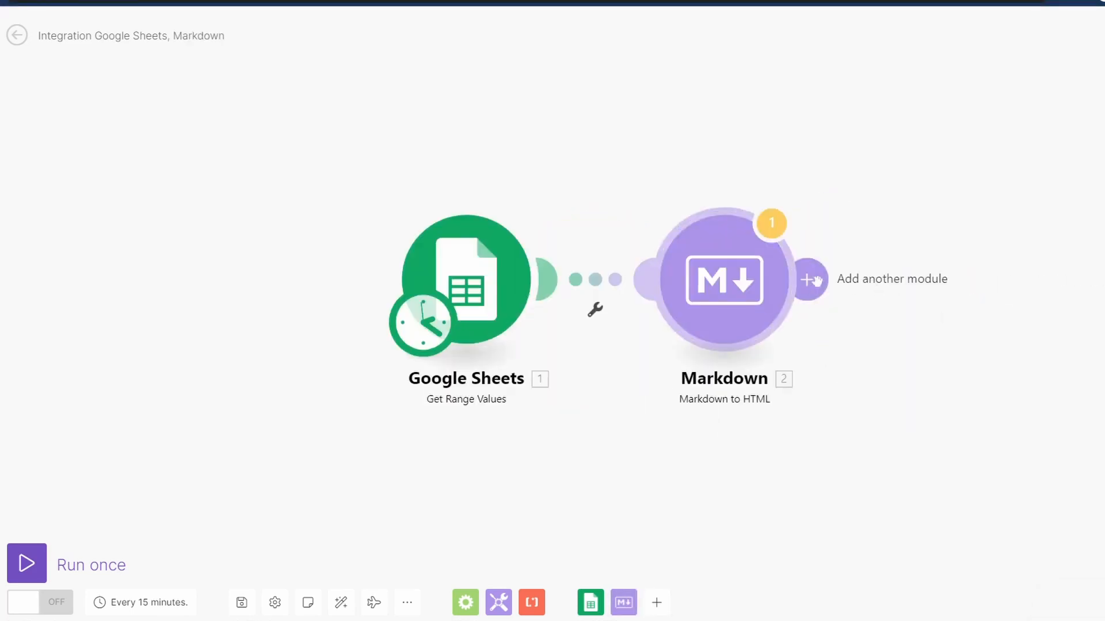
click(810, 279)
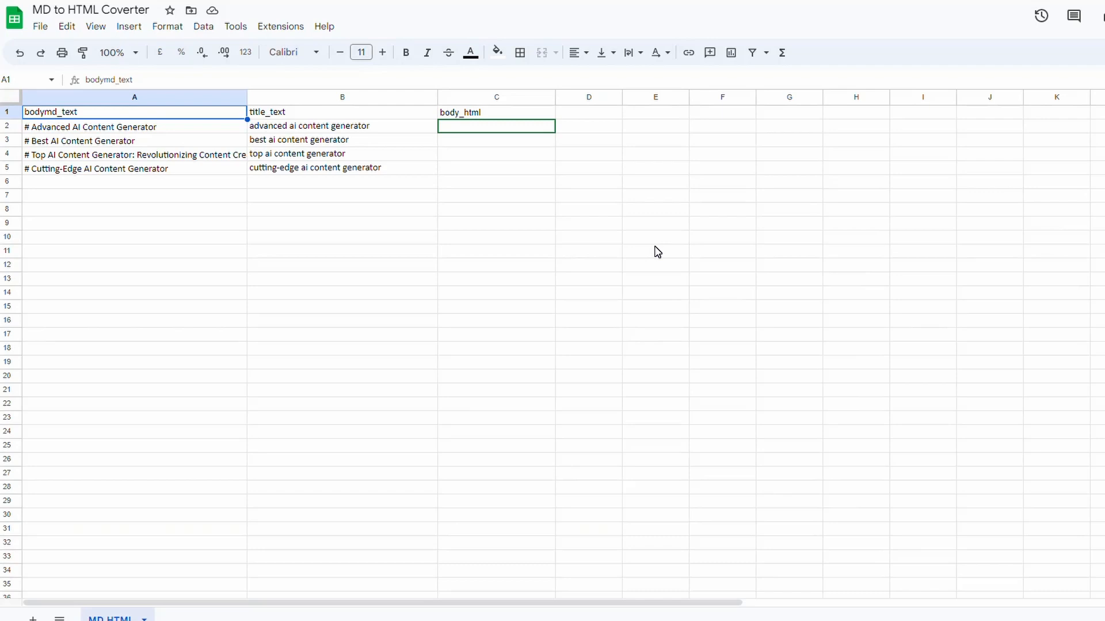
mouse_move(125, 116)
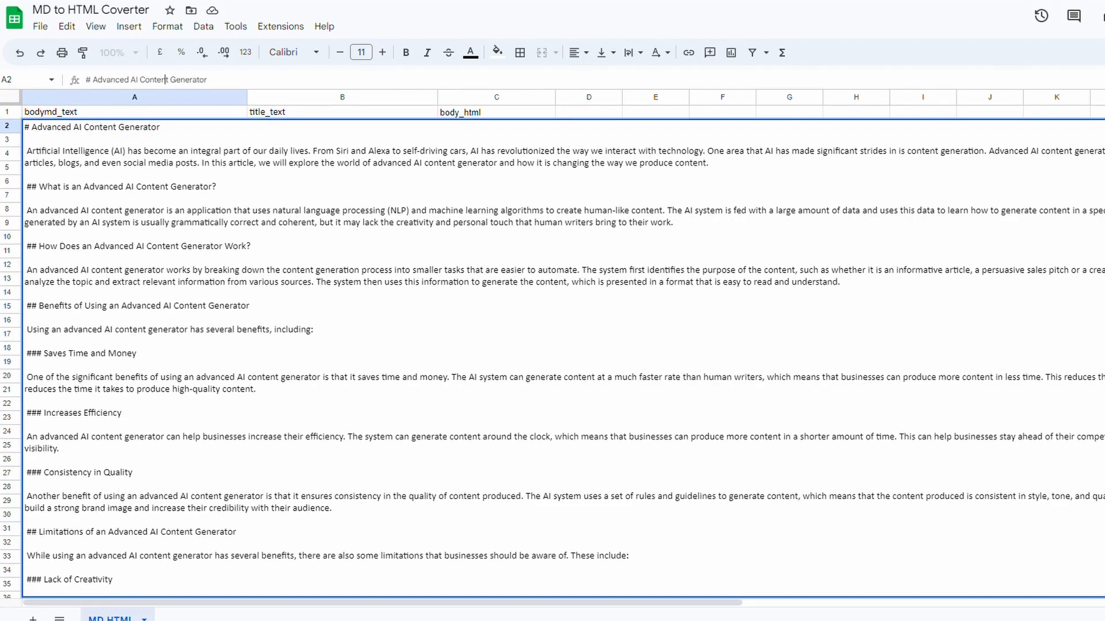
scroll(down, 3)
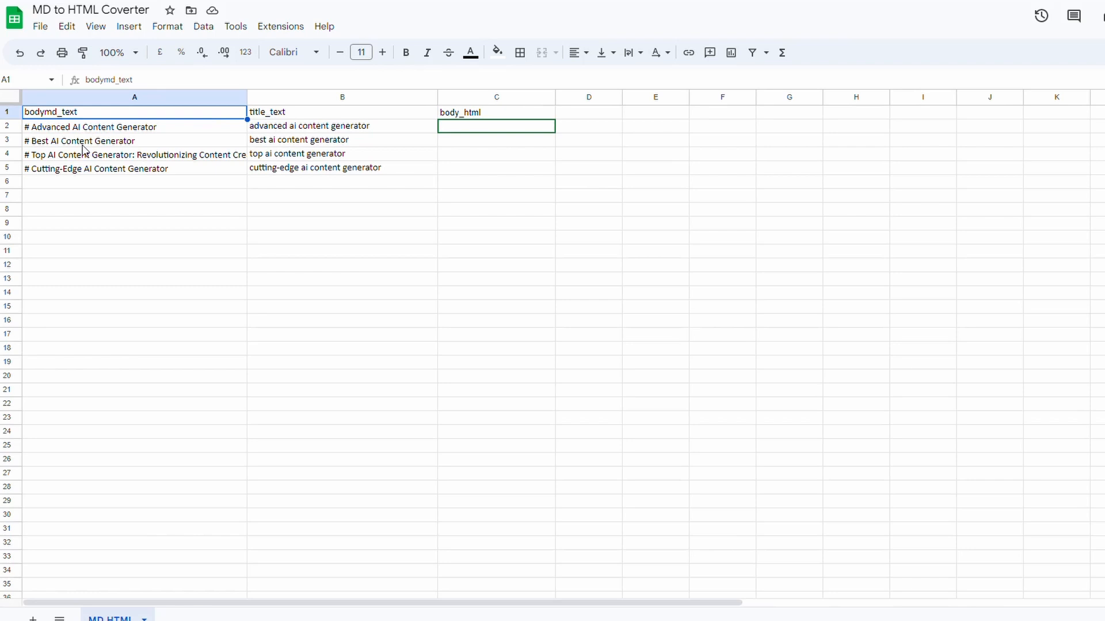
mouse_move(294, 181)
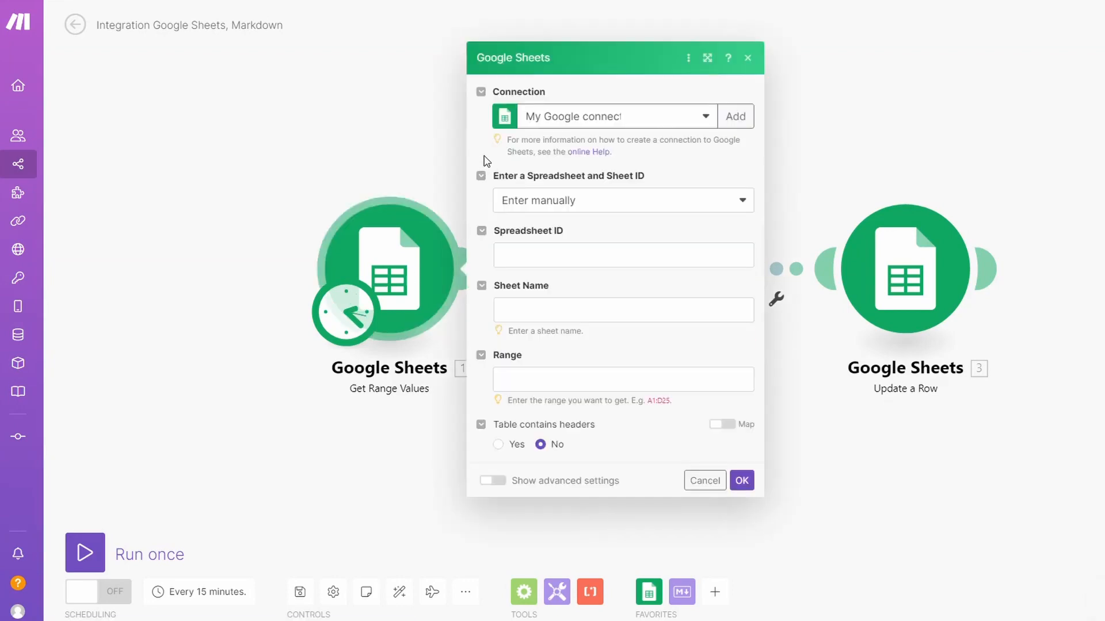
mouse_move(567, 97)
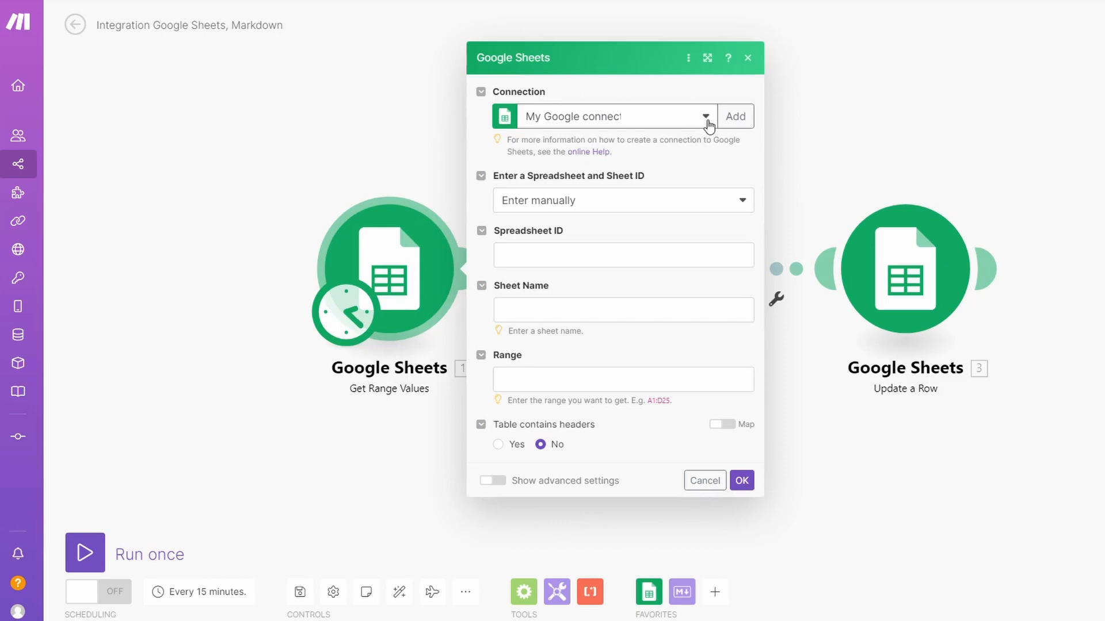
Step: Read range A2:A5 from the MD HTML sheet of MD to HTML Coverter via the Google connection, no headers
click(623, 200)
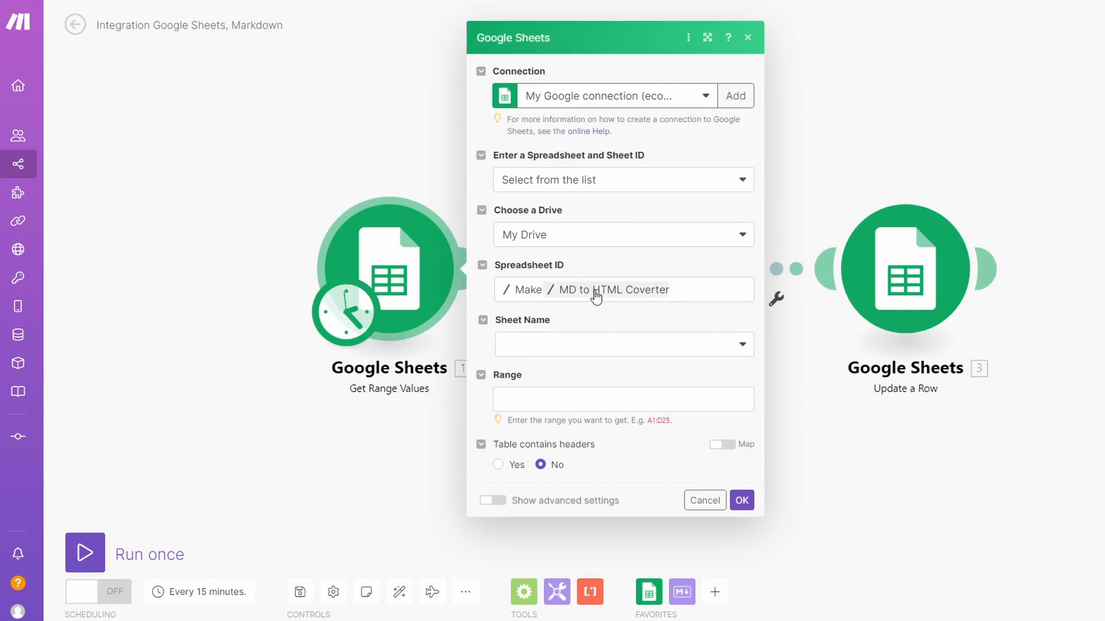
mouse_move(628, 276)
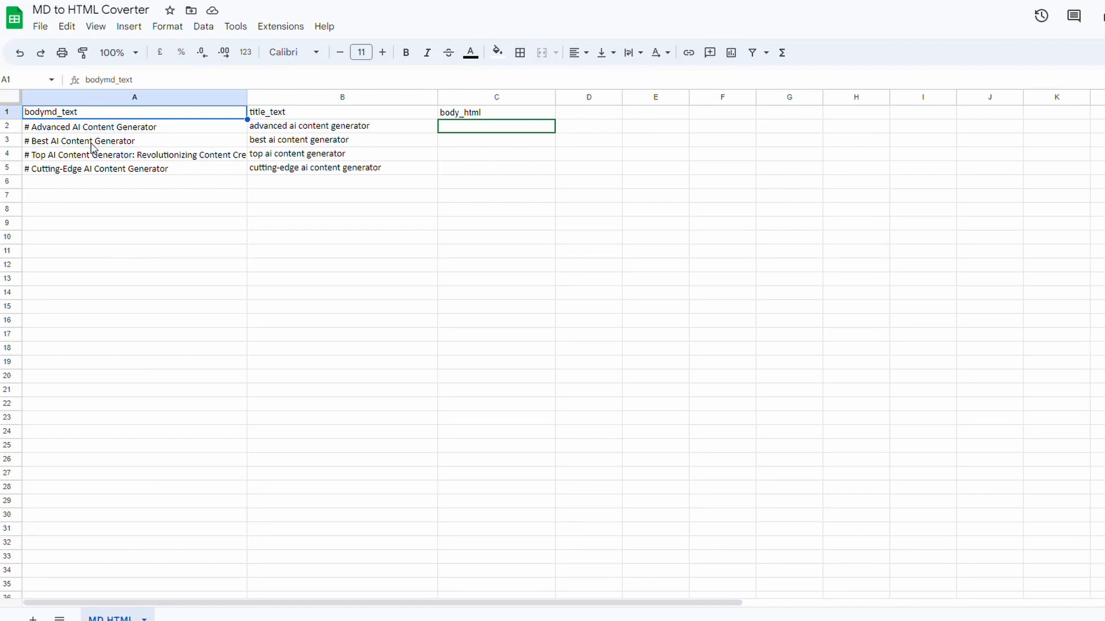
mouse_move(204, 348)
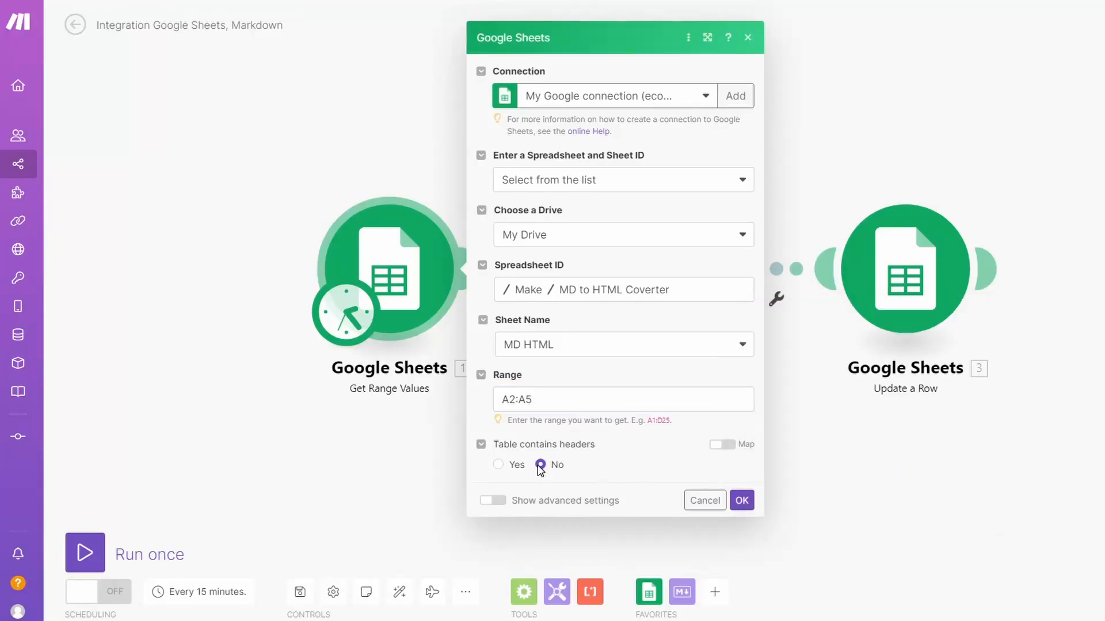
click(498, 464)
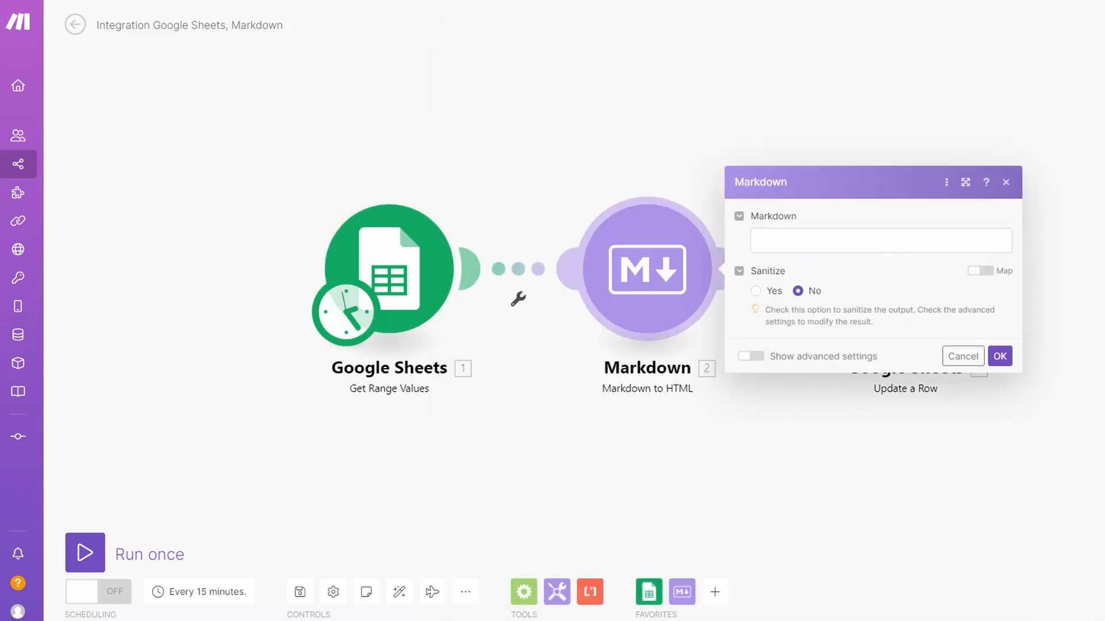
Step: Map bodymd_text (A) as the Markdown to HTML module's input
click(879, 241)
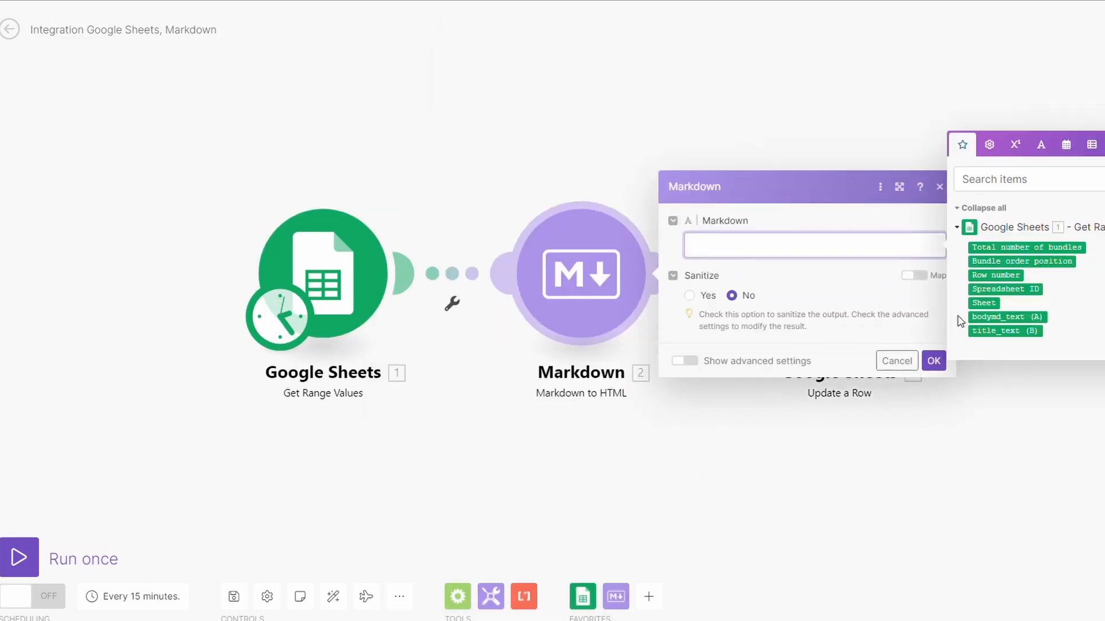
mouse_move(1008, 317)
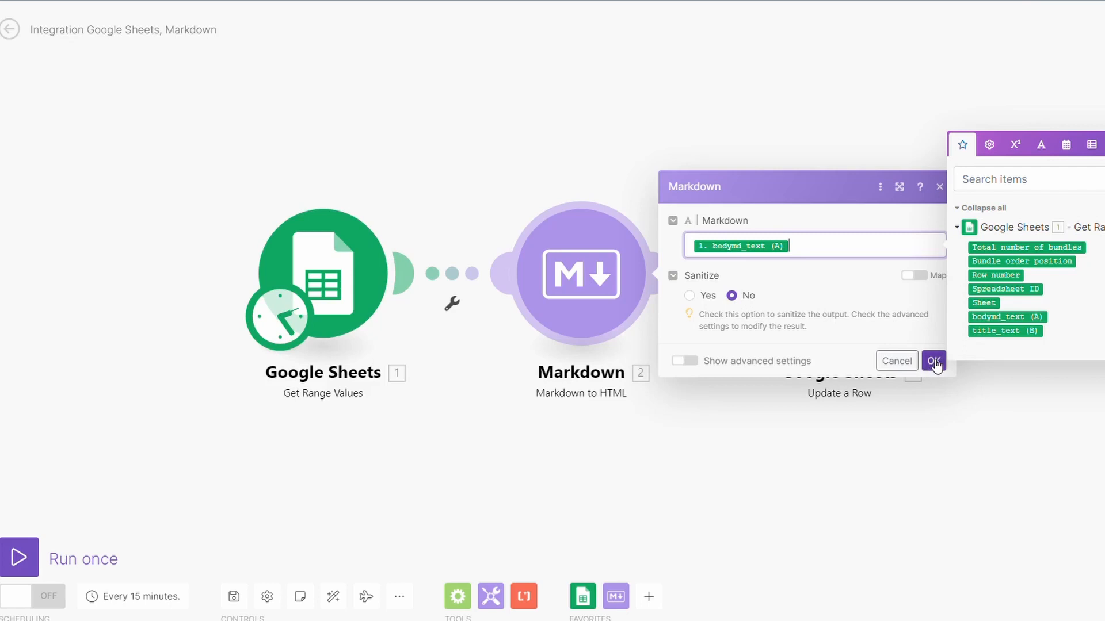
click(933, 360)
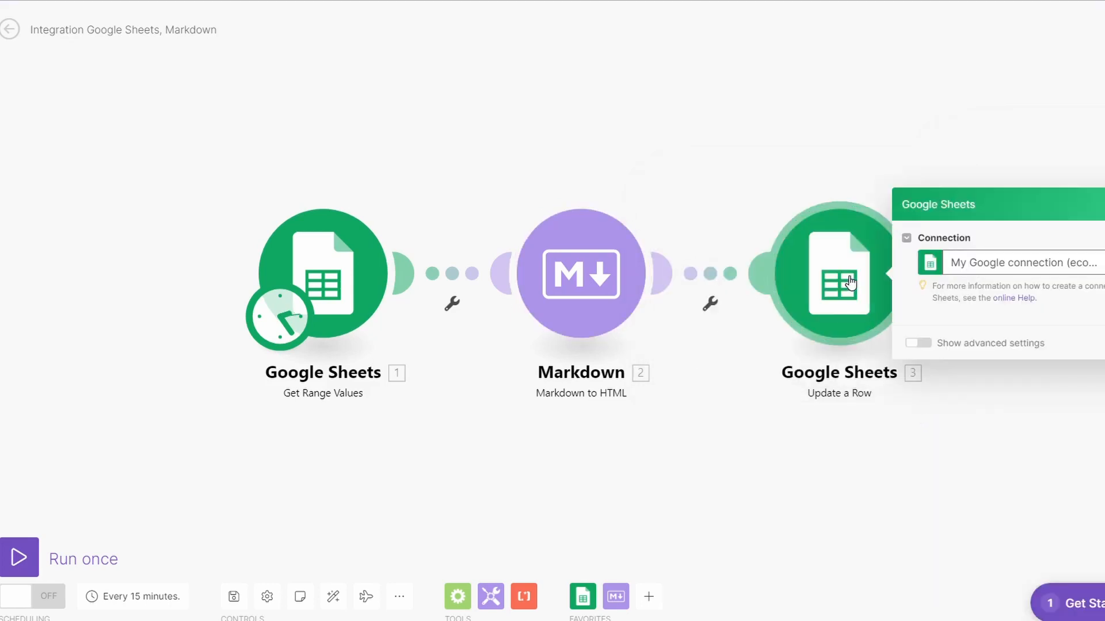
Step: Update a Row in MD HTML on My Drive by row number, writing the HTML into body_html (C)
click(1011, 270)
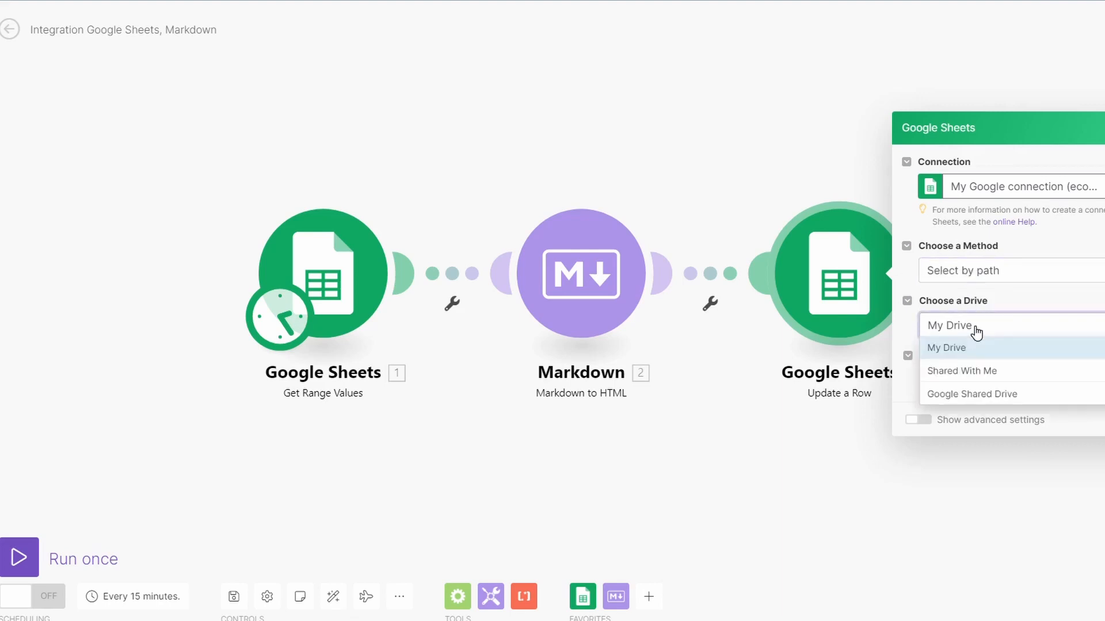
click(946, 347)
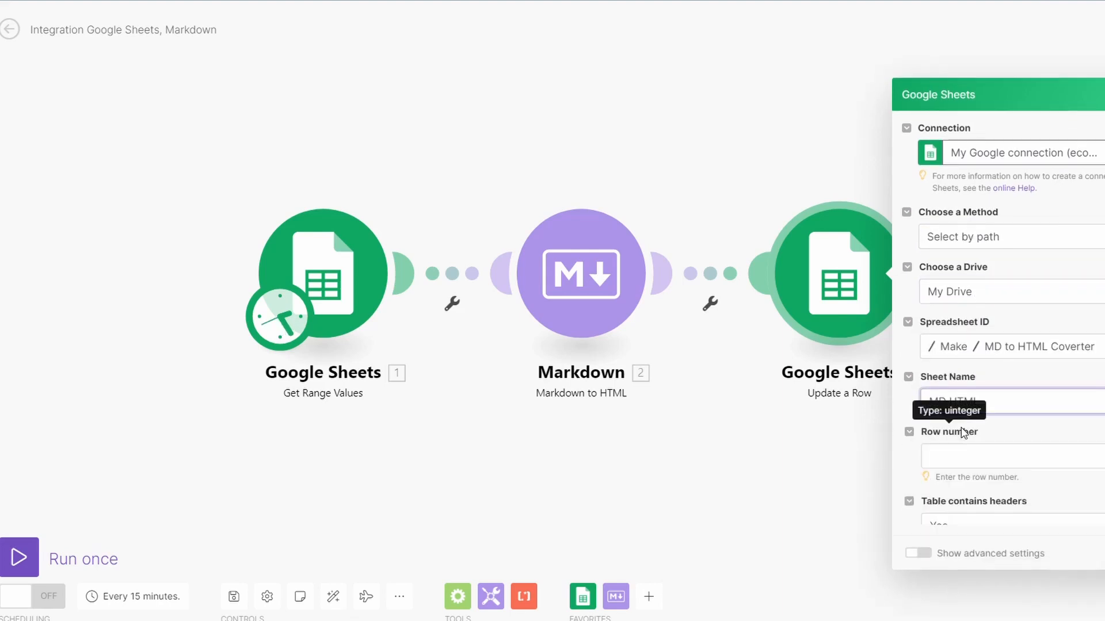
click(1009, 456)
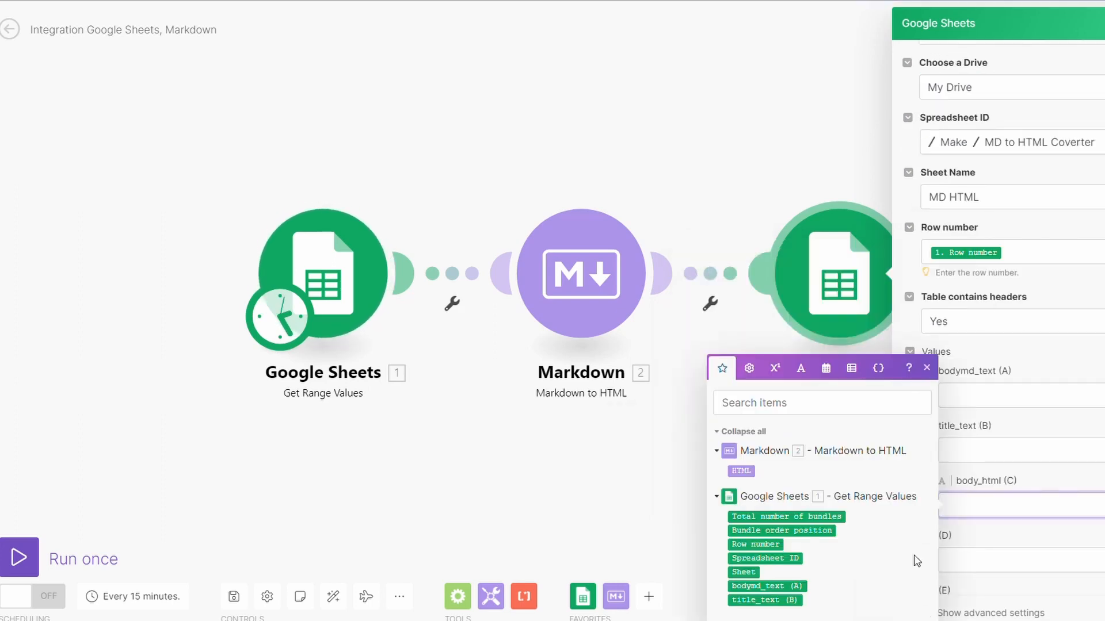
click(1009, 505)
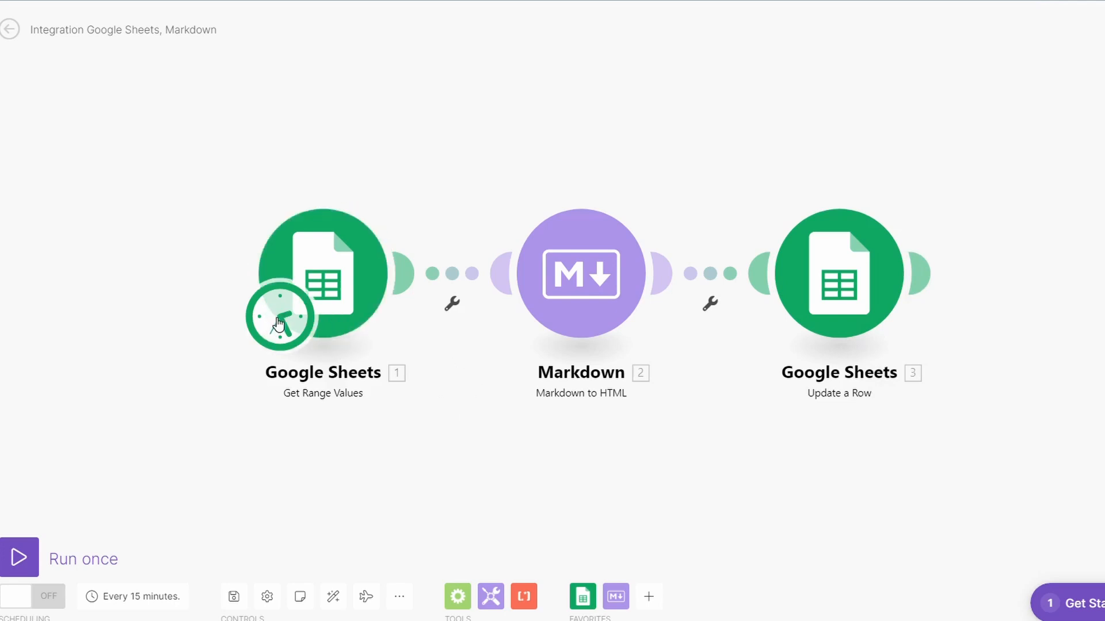
Step: Schedule the scenario On demand and run it once across all four rows
click(279, 316)
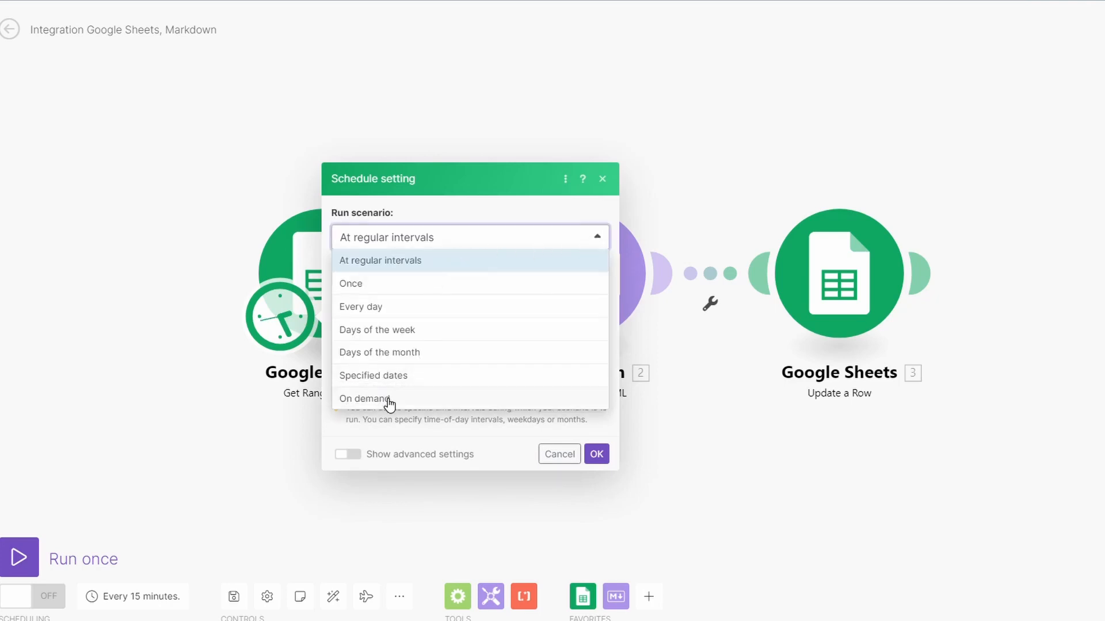
click(363, 398)
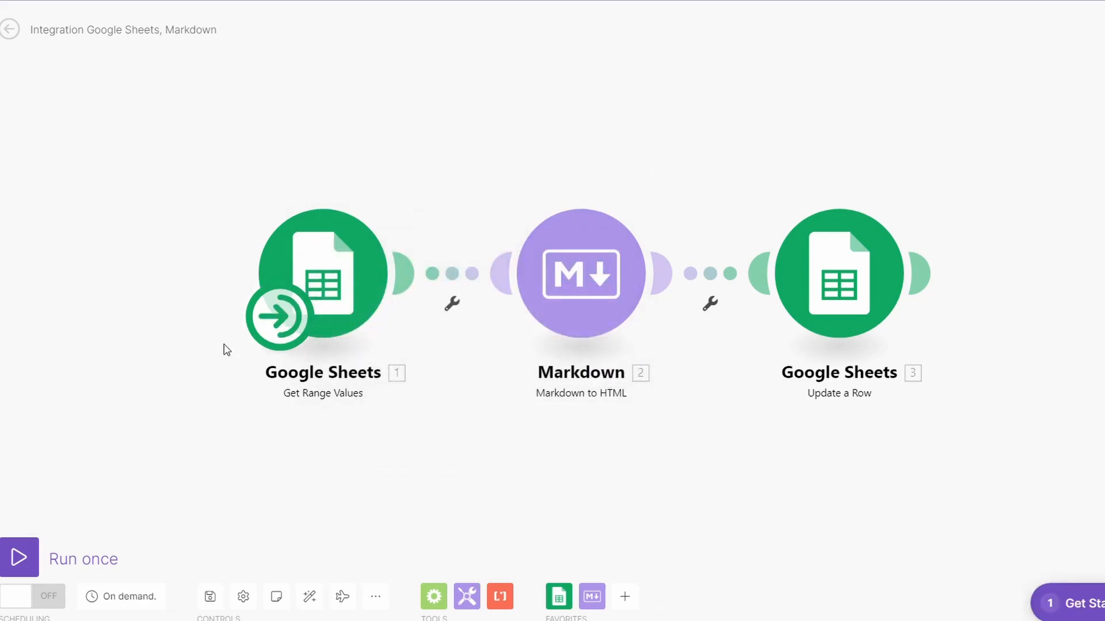
click(19, 557)
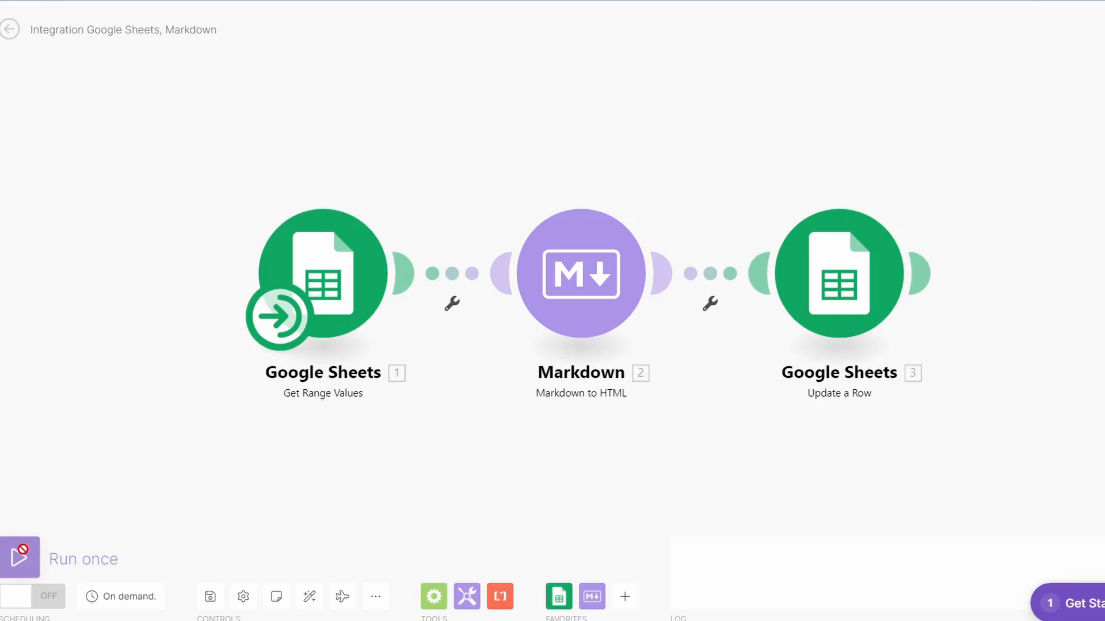
click(19, 557)
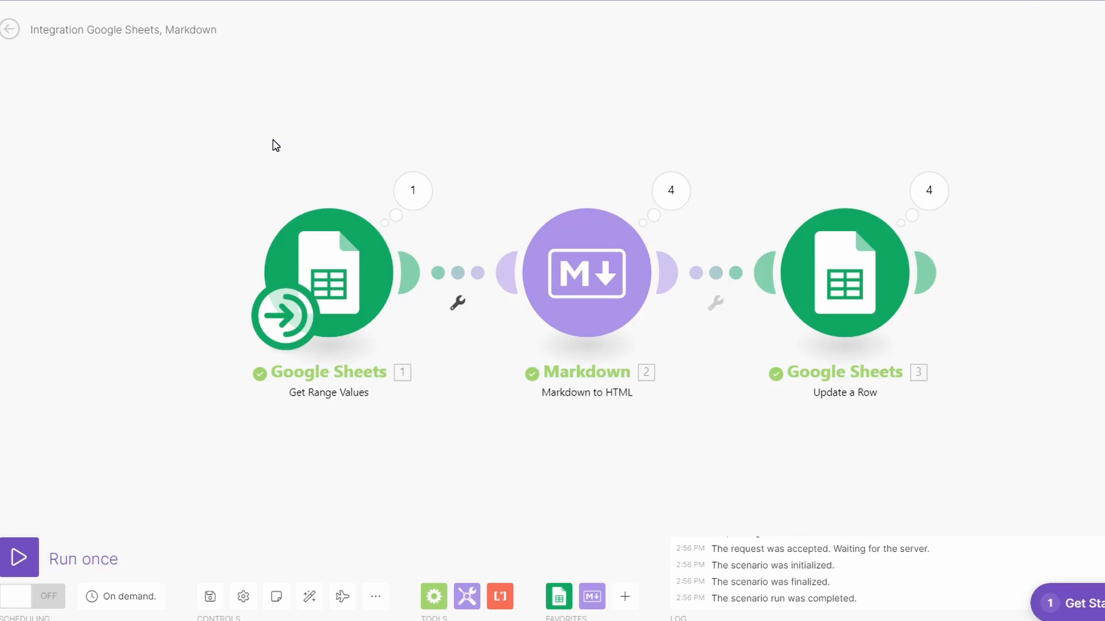
mouse_move(396, 133)
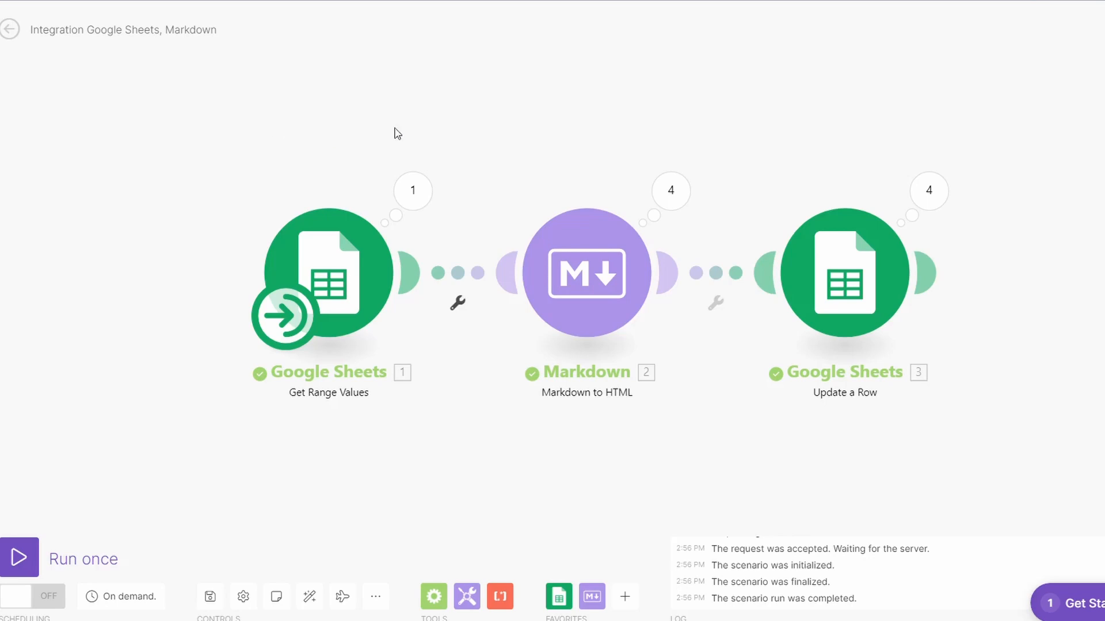